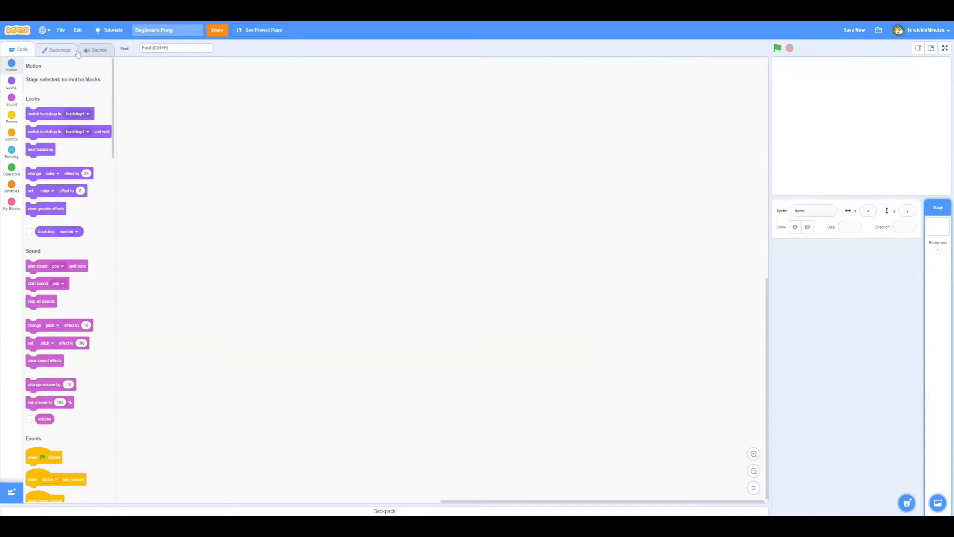
Fill the stage backdrop with solid black by setting fill brightness to 0
{"action": "left_click", "coordinate": [59, 50]}
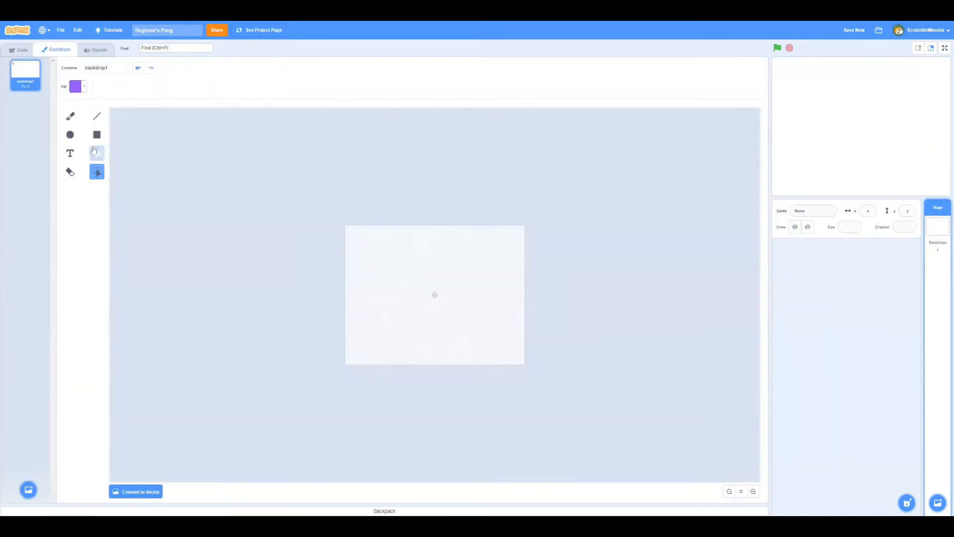
{"action": "left_click", "coordinate": [76, 86]}
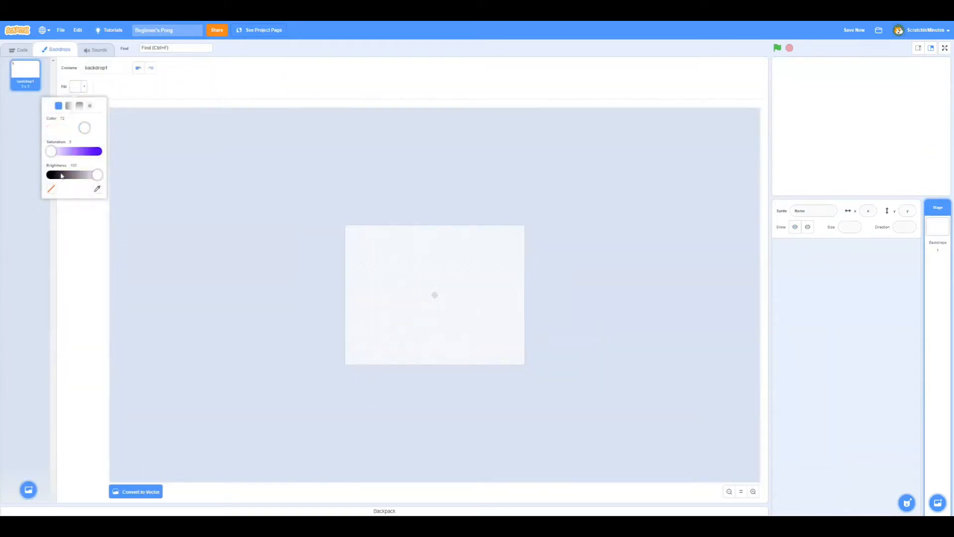
{"action": "left_click_drag", "start_coordinate": [97, 174], "coordinate": [49, 174]}
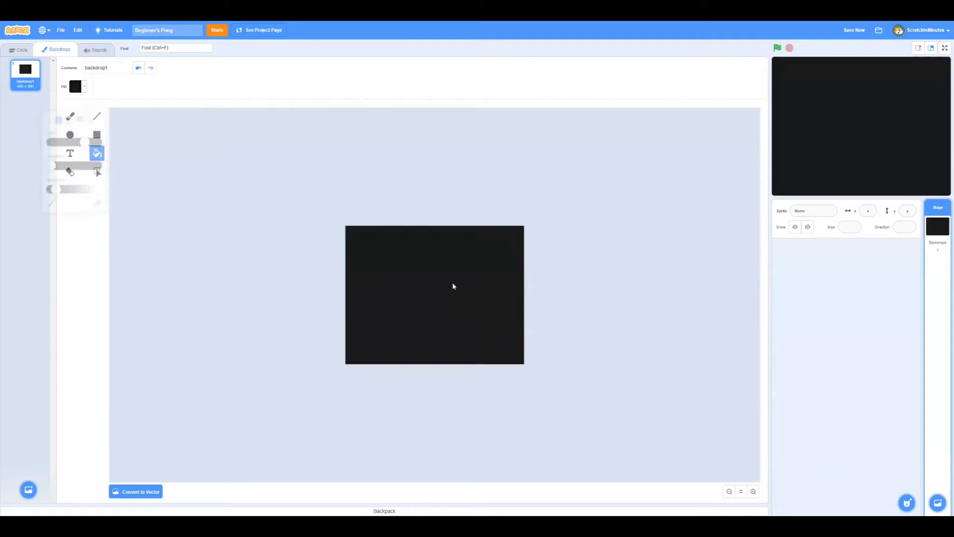
{"action": "left_click", "coordinate": [906, 502]}
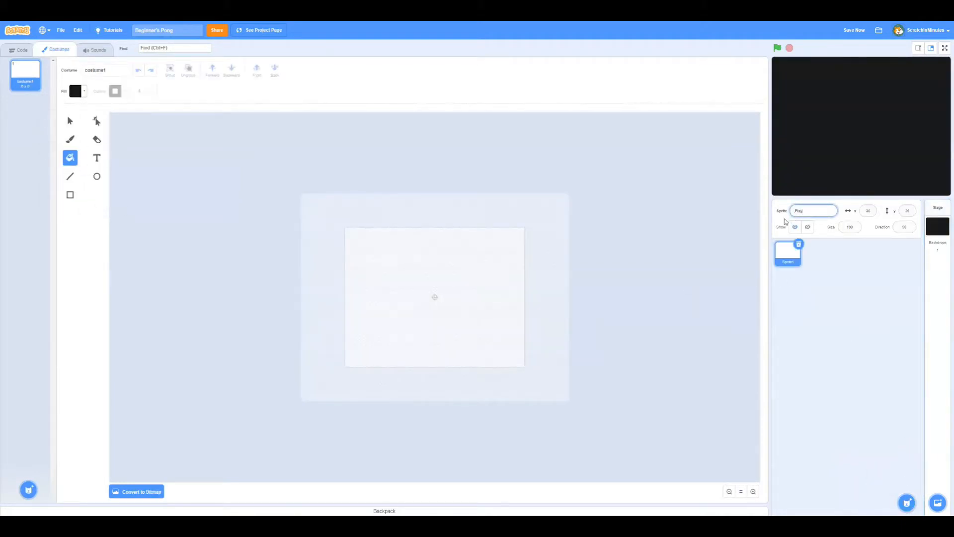
Name the new sprite 'Player 1' and draw a tall white rectangular paddle costume
{"action": "type", "text": "Player 1"}
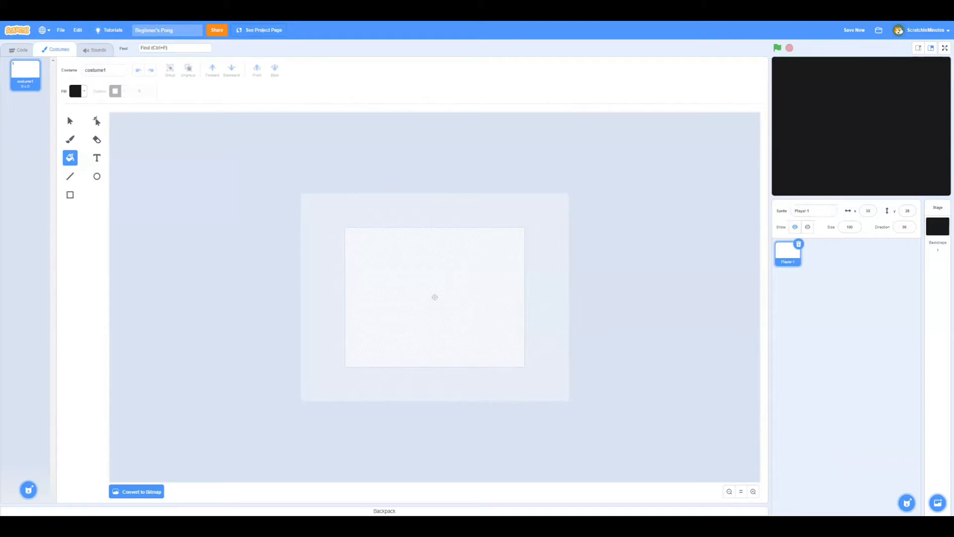
{"action": "left_click", "coordinate": [70, 195]}
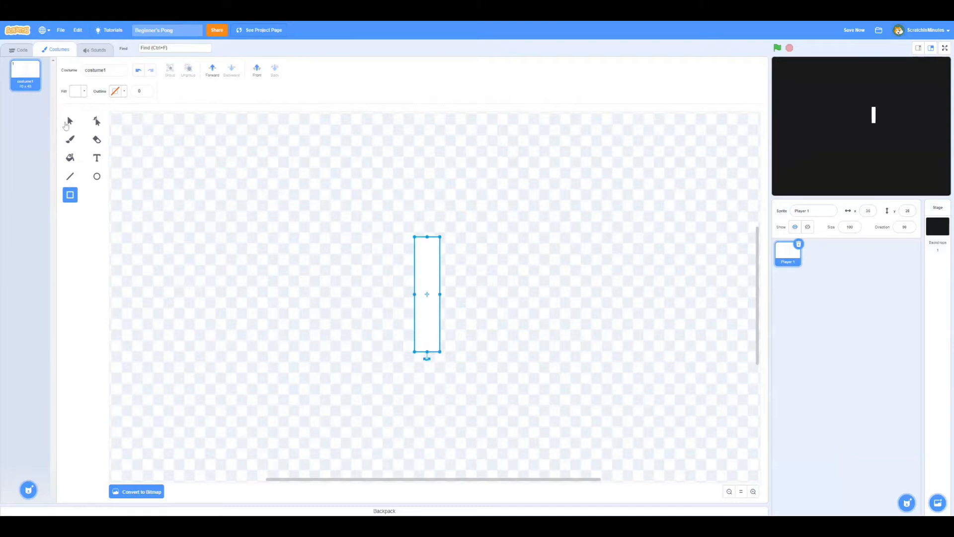
{"action": "left_click", "coordinate": [71, 120]}
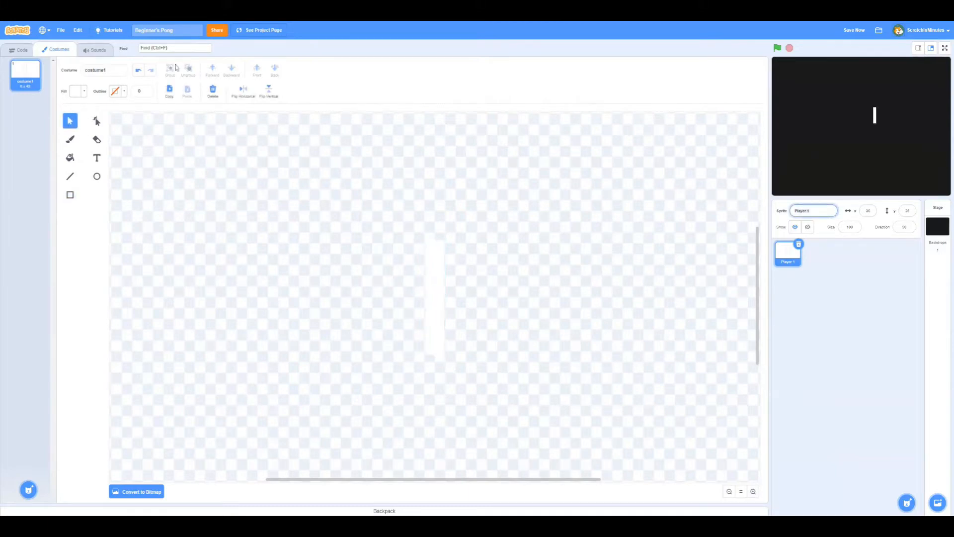
{"action": "left_click", "coordinate": [22, 49]}
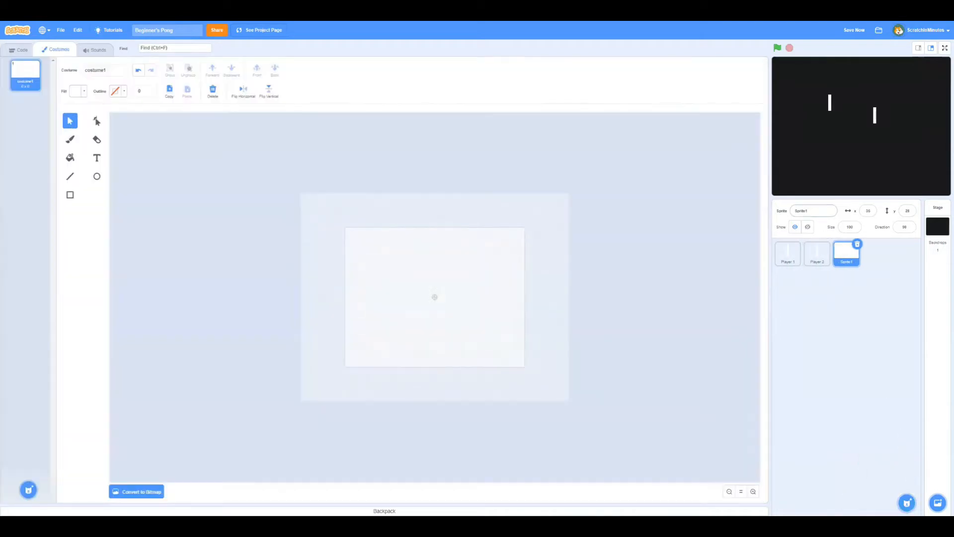
Name the third sprite 'Ball', draw a small square ball, then select Player 1
{"action": "type", "text": "Ball"}
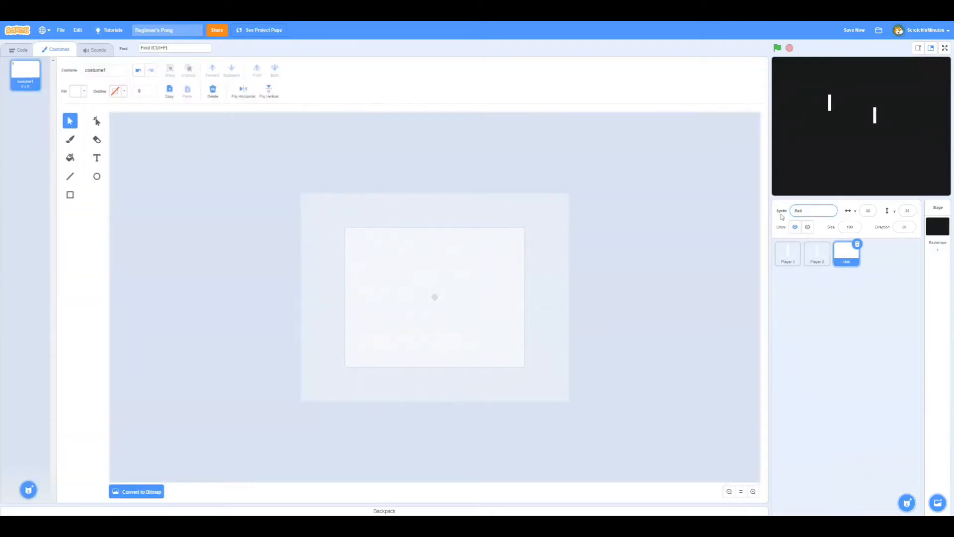
{"action": "left_click", "coordinate": [753, 492]}
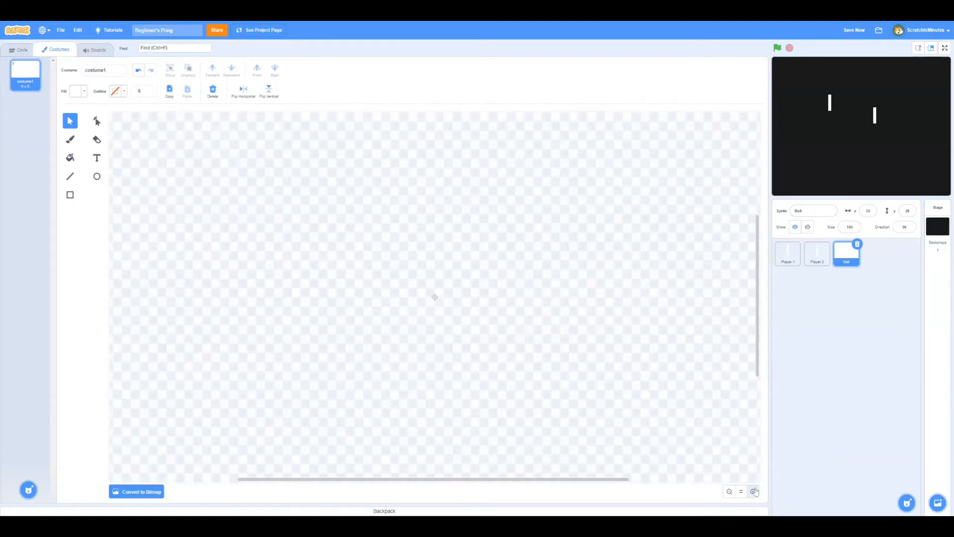
{"action": "left_click", "coordinate": [70, 195]}
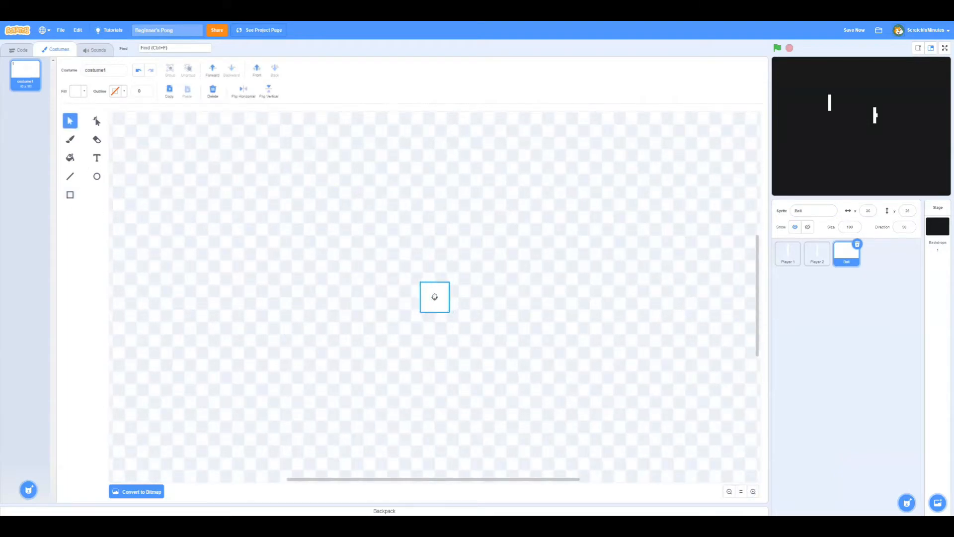
{"action": "left_click", "coordinate": [788, 254]}
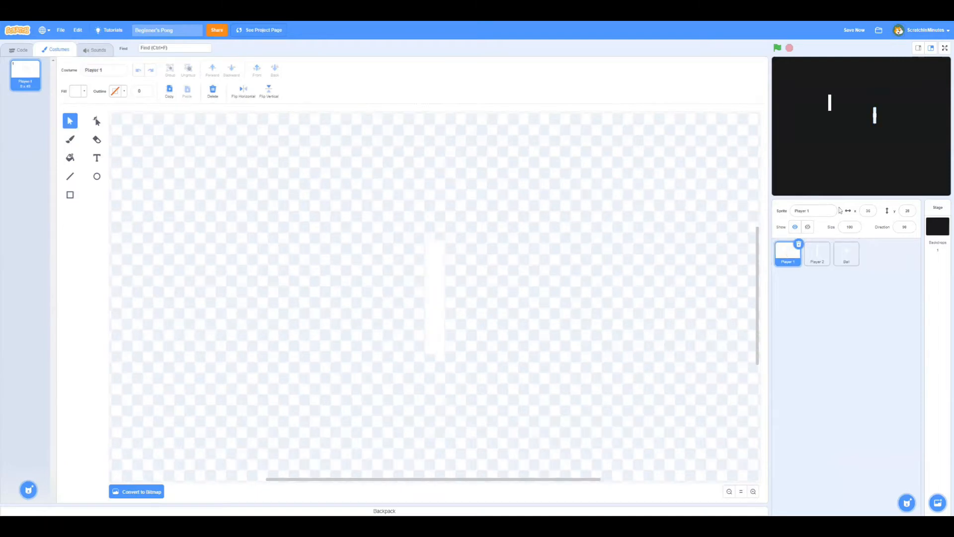
Make Player 1 broadcast 'start' when the green flag is clicked
{"action": "left_click", "coordinate": [22, 49]}
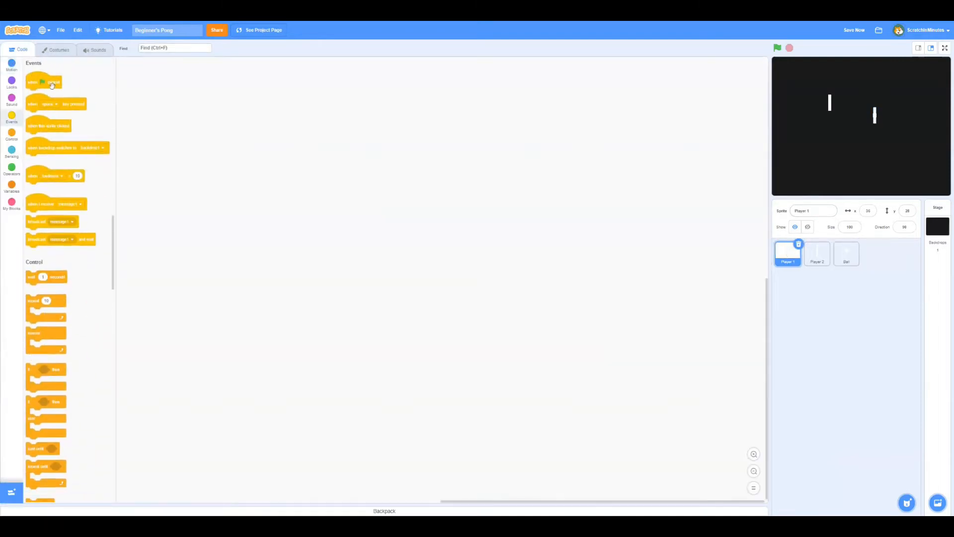
{"action": "left_click_drag", "start_coordinate": [42, 82], "coordinate": [292, 155]}
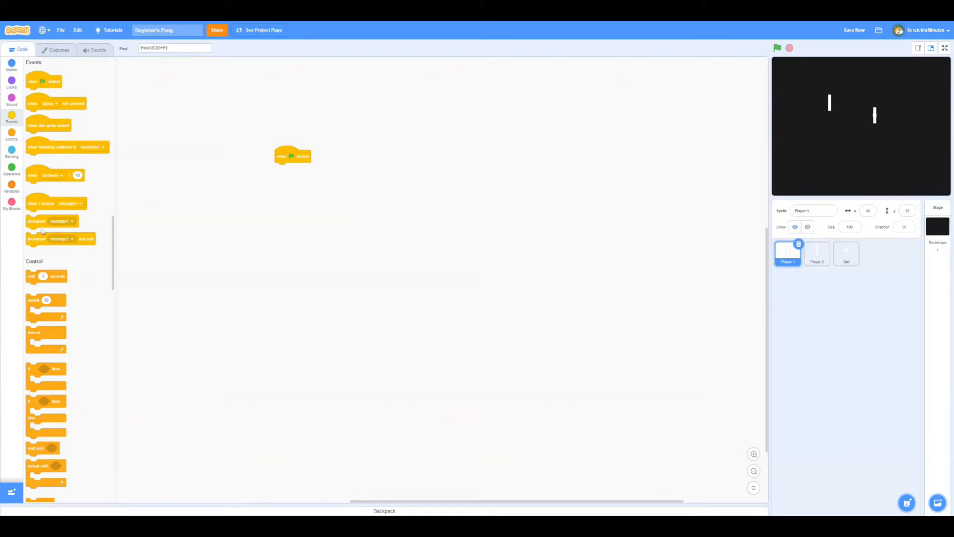
{"action": "left_click", "coordinate": [70, 221]}
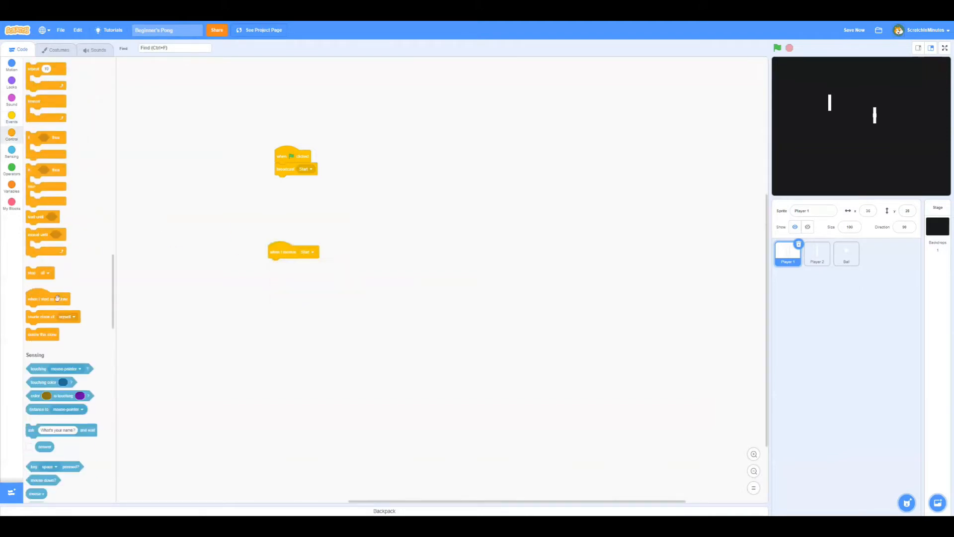
On receiving start, stop Player 1's other scripts and go to x -190, y 0
{"action": "left_click", "coordinate": [287, 264]}
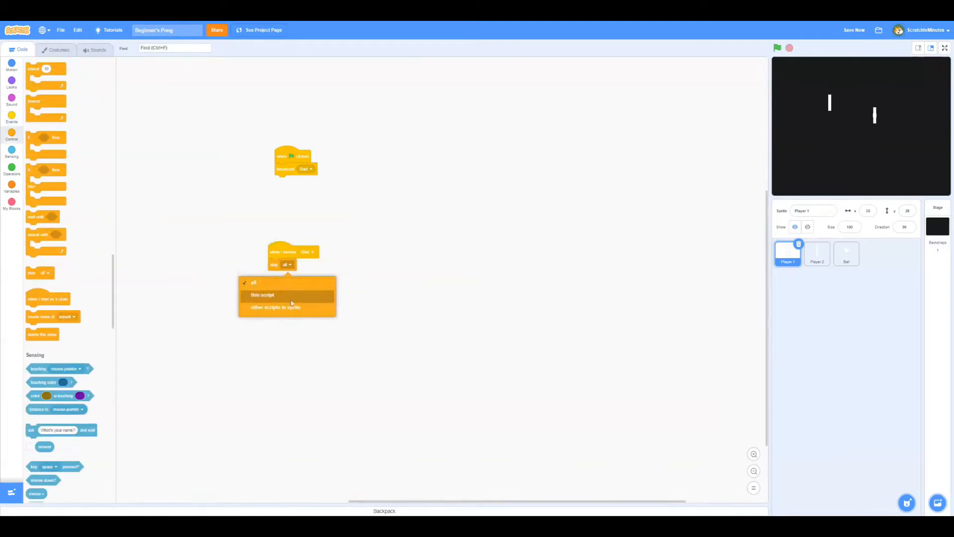
{"action": "left_click", "coordinate": [275, 307]}
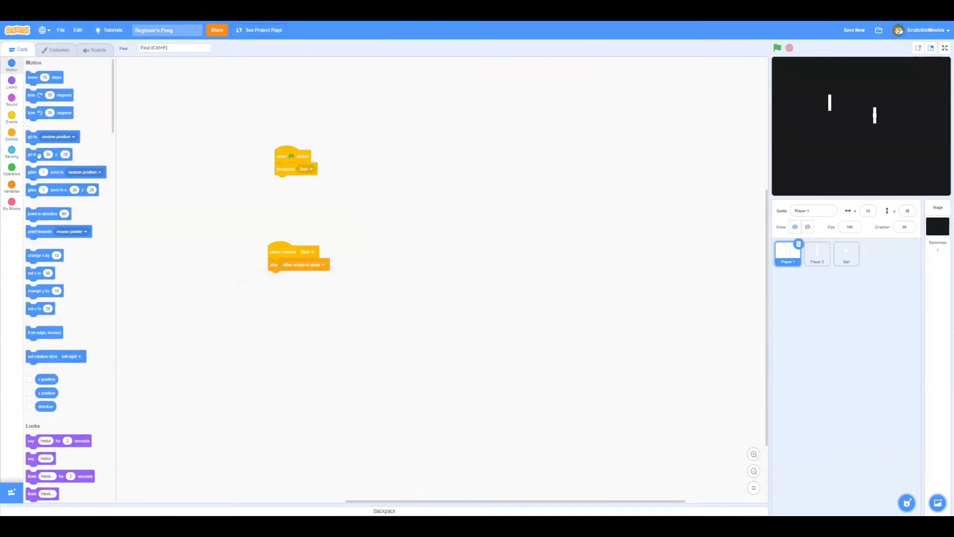
{"action": "left_click_drag", "start_coordinate": [48, 154], "coordinate": [290, 276]}
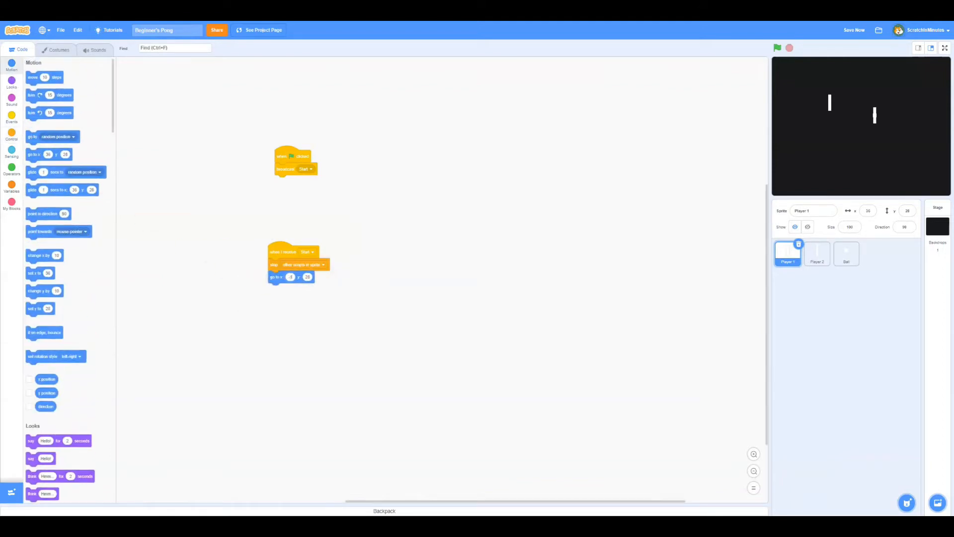
{"action": "type", "text": "-190"}
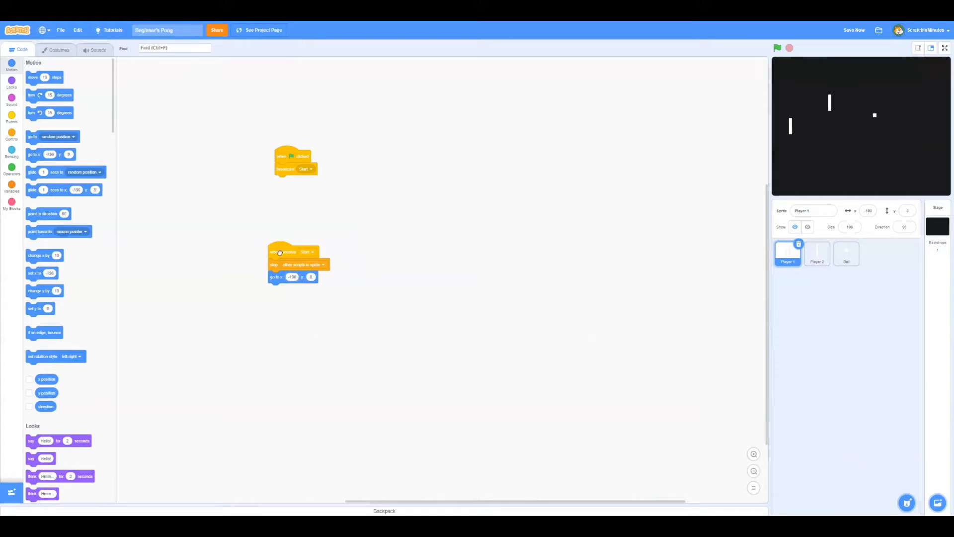
Add a forever loop with key checks changing Player 1's y by 10 and -10
{"action": "left_click", "coordinate": [11, 135]}
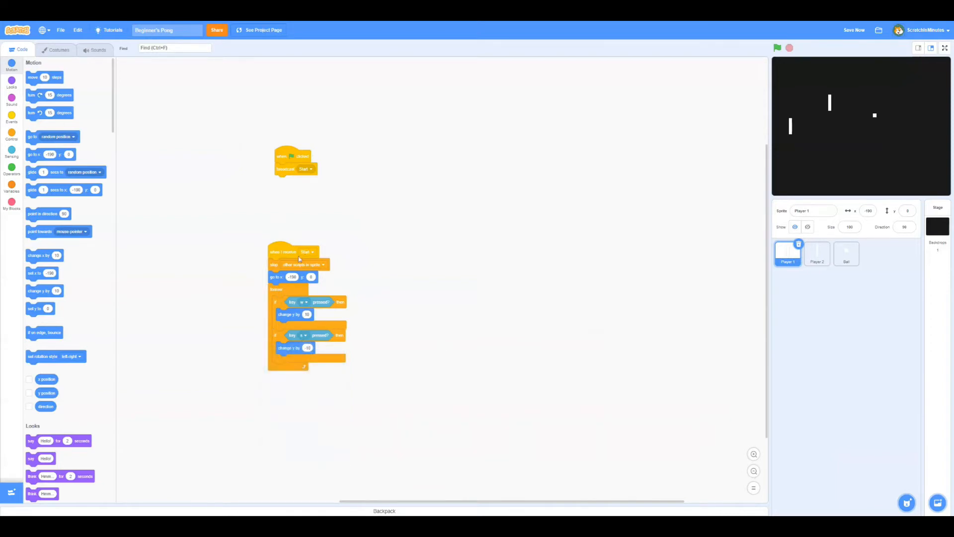
{"action": "left_click", "coordinate": [816, 253]}
{"action": "type", "text": "Player 2 Score"}
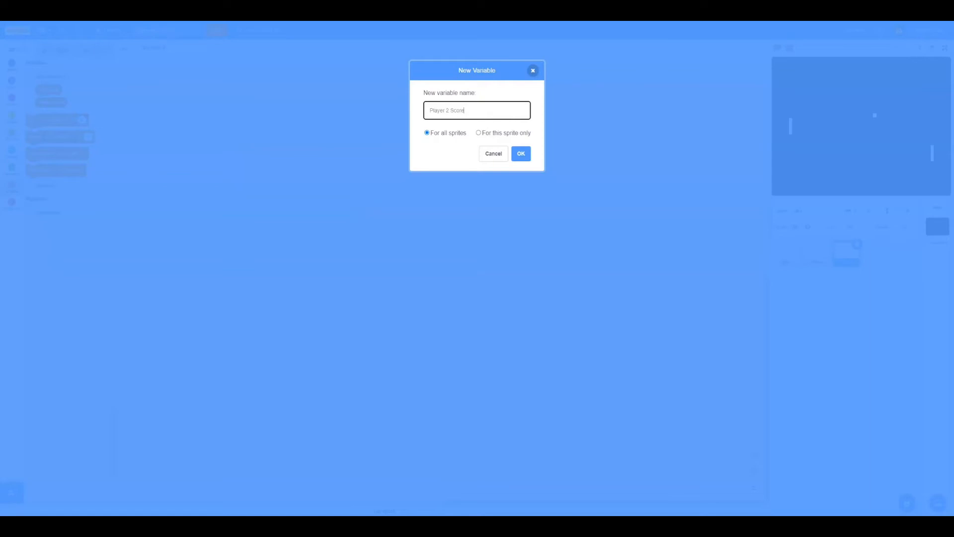
Create Player 1 Score and Player 2 Score, set both to 0 on green flag, then select Ball
{"action": "left_click", "coordinate": [520, 153]}
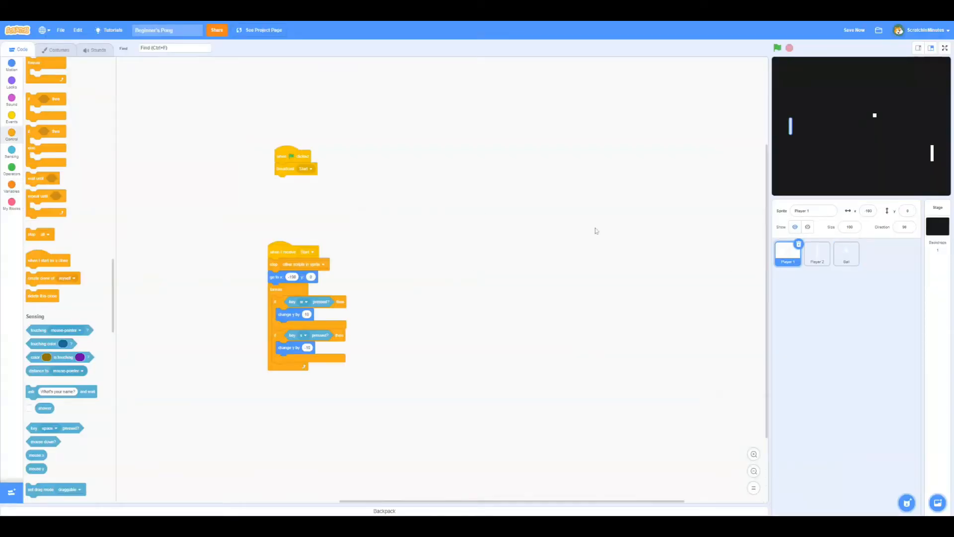
{"action": "left_click", "coordinate": [11, 186]}
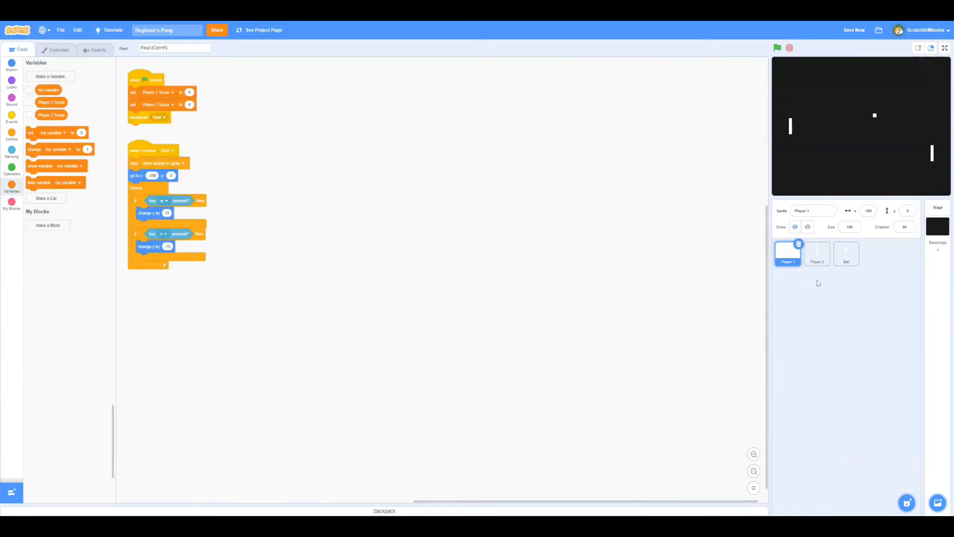
{"action": "left_click", "coordinate": [846, 254]}
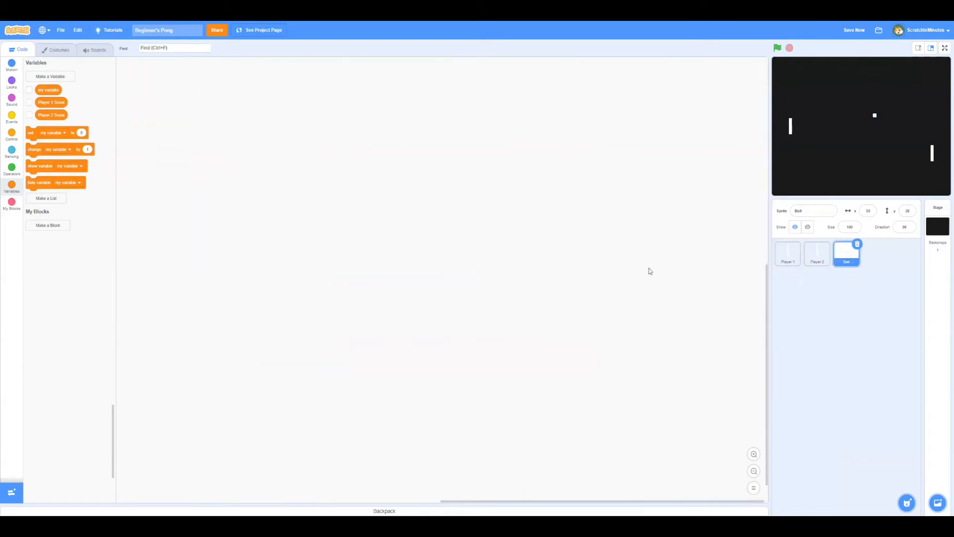
{"action": "mouse_move", "coordinate": [657, 277]}
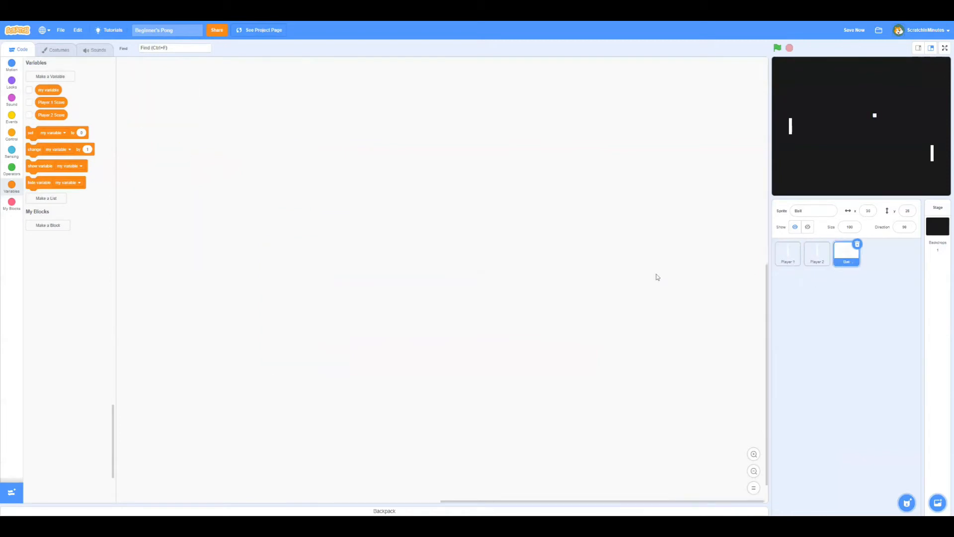
Add a 'go to x: 0 y: 0' block to the Ball's start script
{"action": "left_click", "coordinate": [11, 118]}
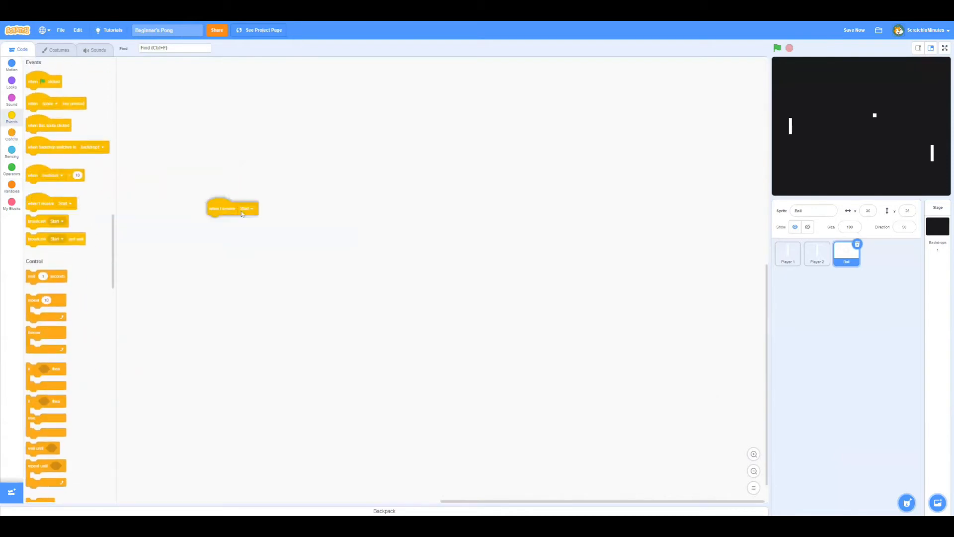
{"action": "left_click", "coordinate": [11, 65]}
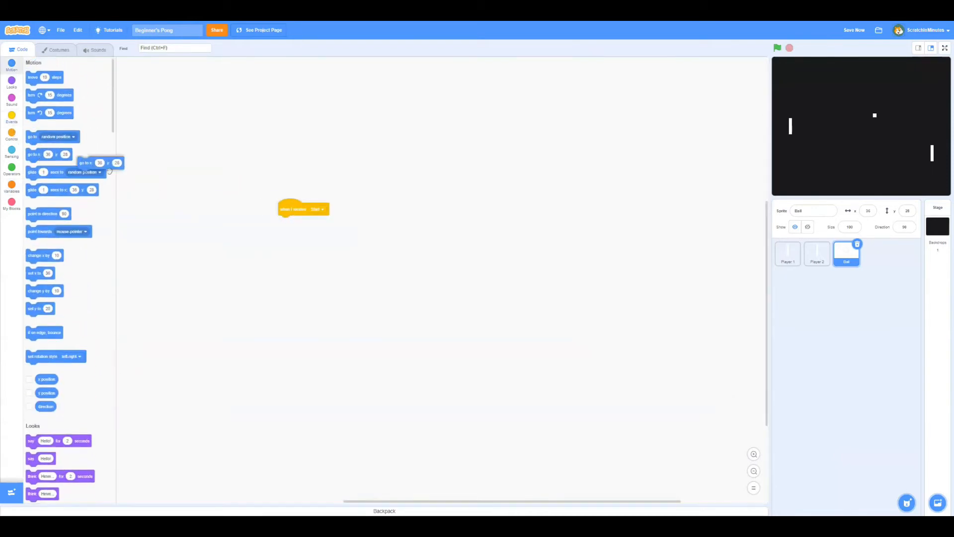
{"action": "left_click_drag", "start_coordinate": [101, 162], "coordinate": [302, 221]}
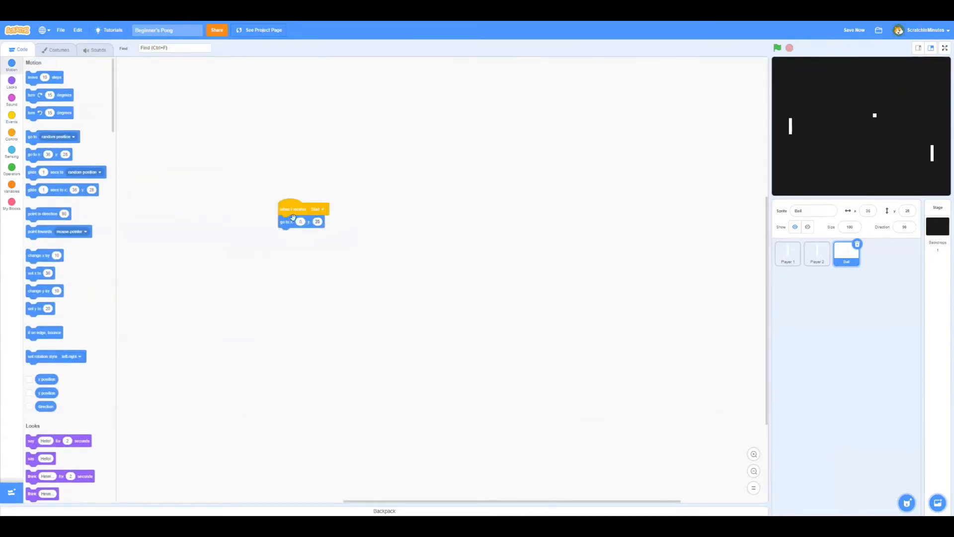
{"action": "left_click", "coordinate": [11, 135]}
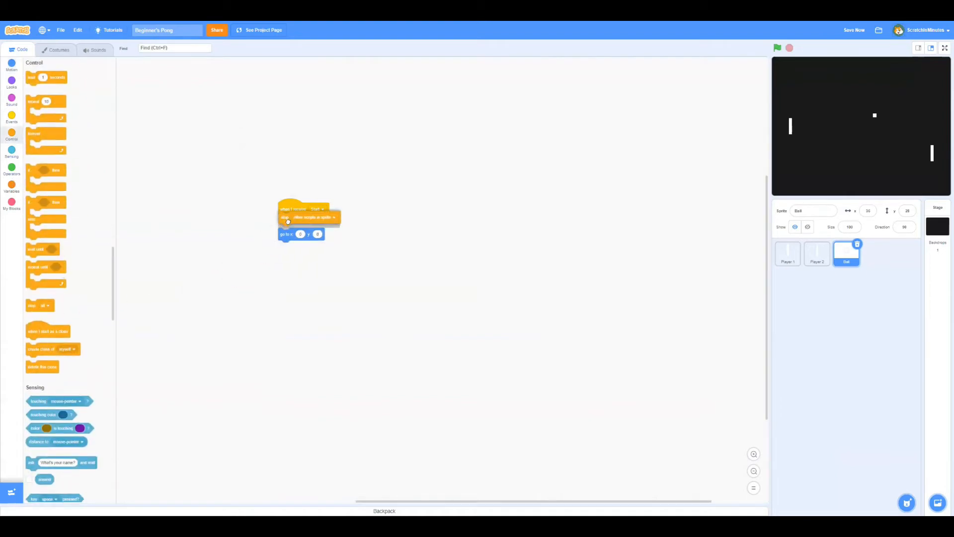
Point the ball in a random direction picked from 1 to 360
{"action": "left_click", "coordinate": [12, 81]}
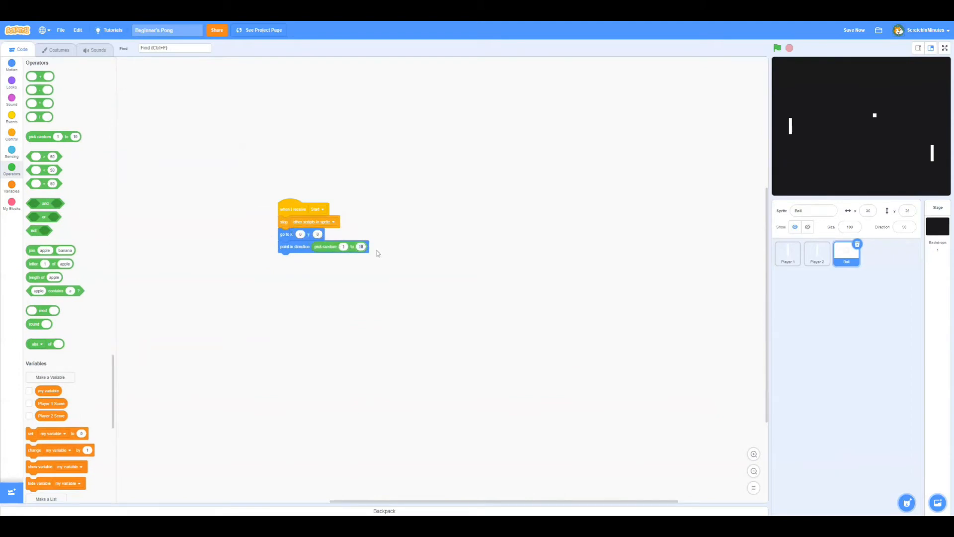
{"action": "type", "text": "359"}
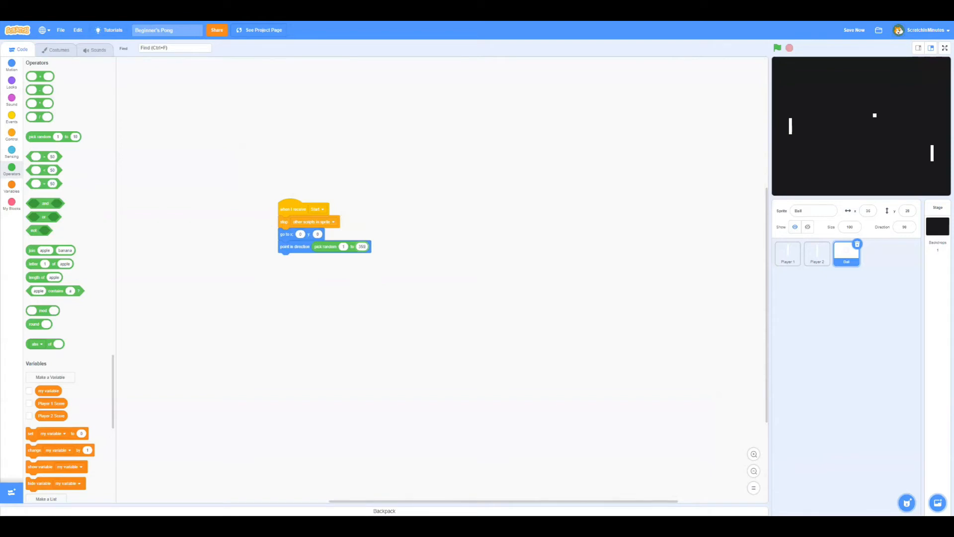
{"action": "type", "text": "5"}
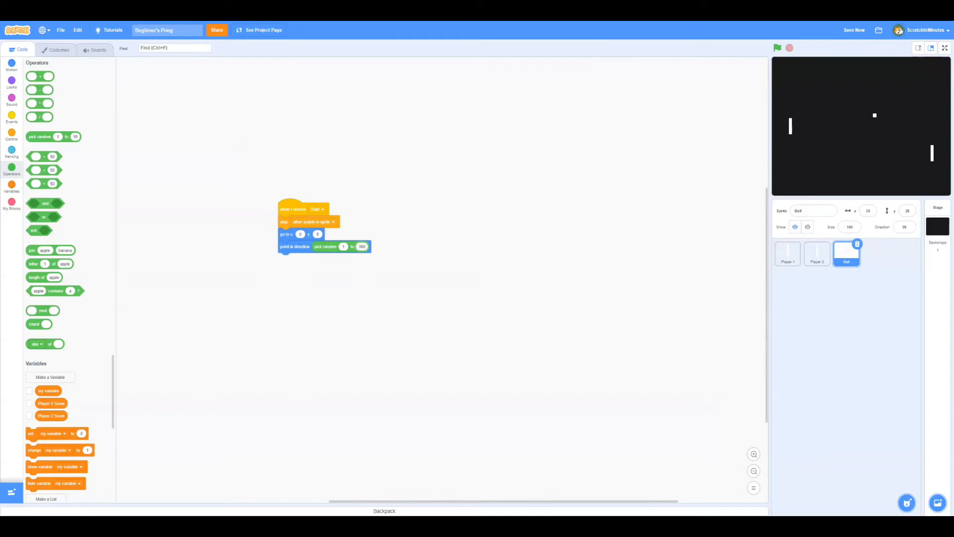
{"action": "left_click", "coordinate": [11, 62]}
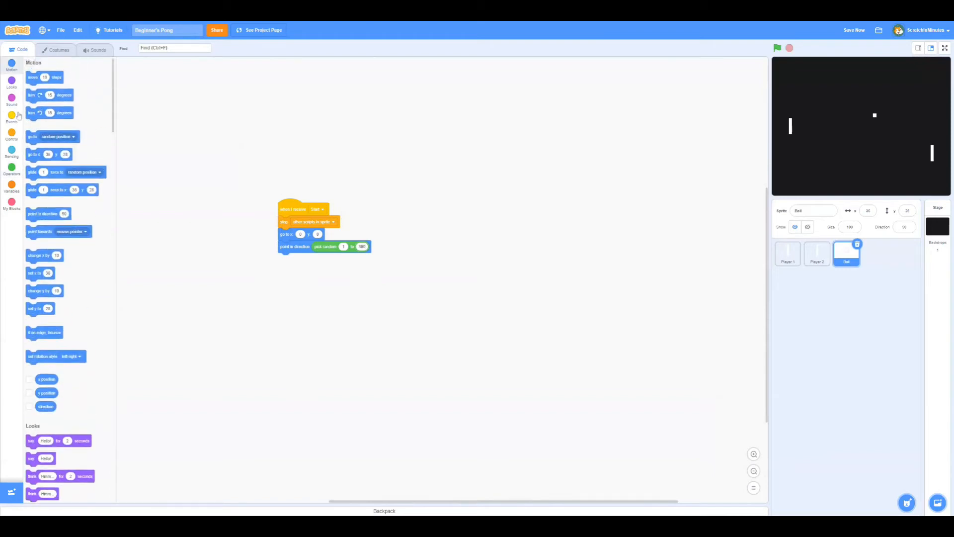
Set the ball's rotation style to don't rotate and move 10 steps forever
{"action": "left_click_drag", "start_coordinate": [55, 356], "coordinate": [295, 260]}
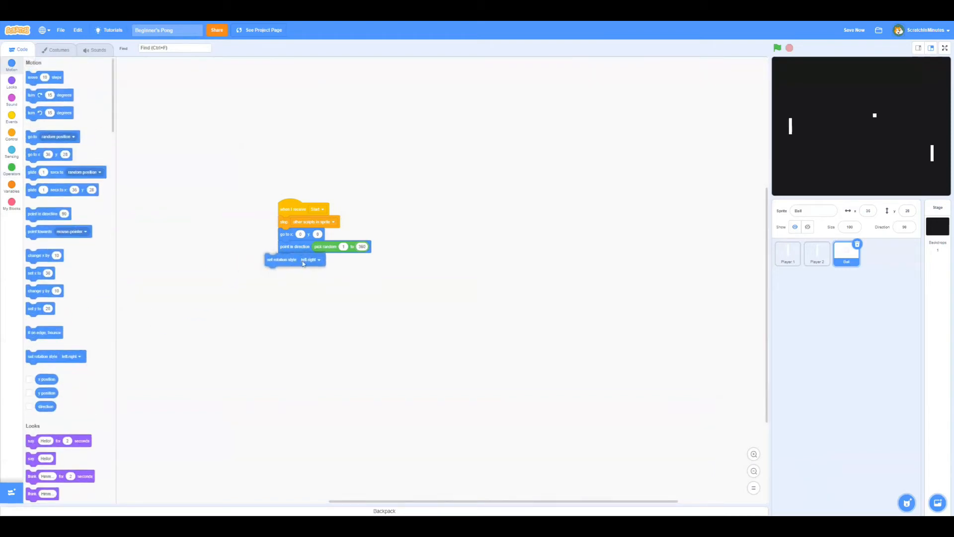
{"action": "left_click", "coordinate": [310, 260]}
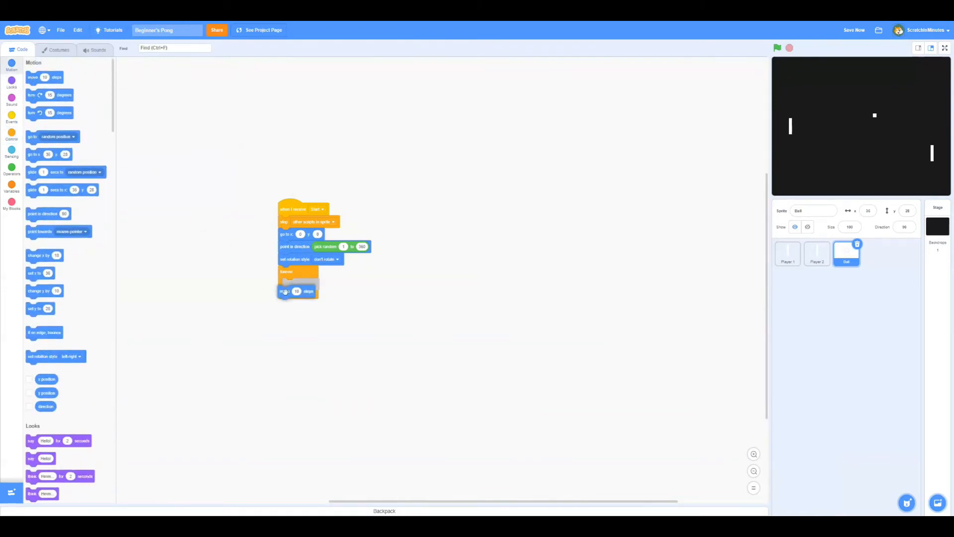
{"action": "left_click_drag", "start_coordinate": [297, 291], "coordinate": [299, 284]}
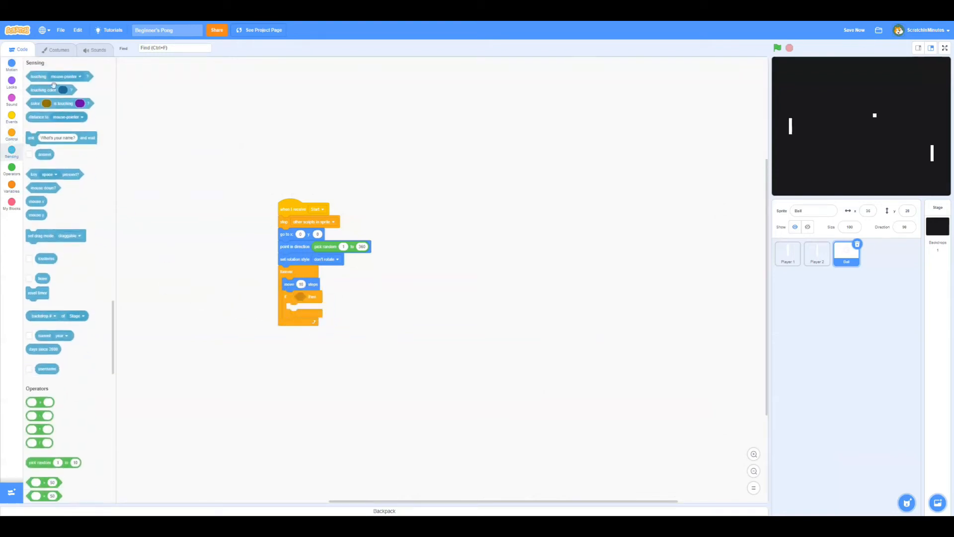
Add an 'if touching edge' condition inside the ball's forever loop
{"action": "left_click_drag", "start_coordinate": [58, 76], "coordinate": [187, 179]}
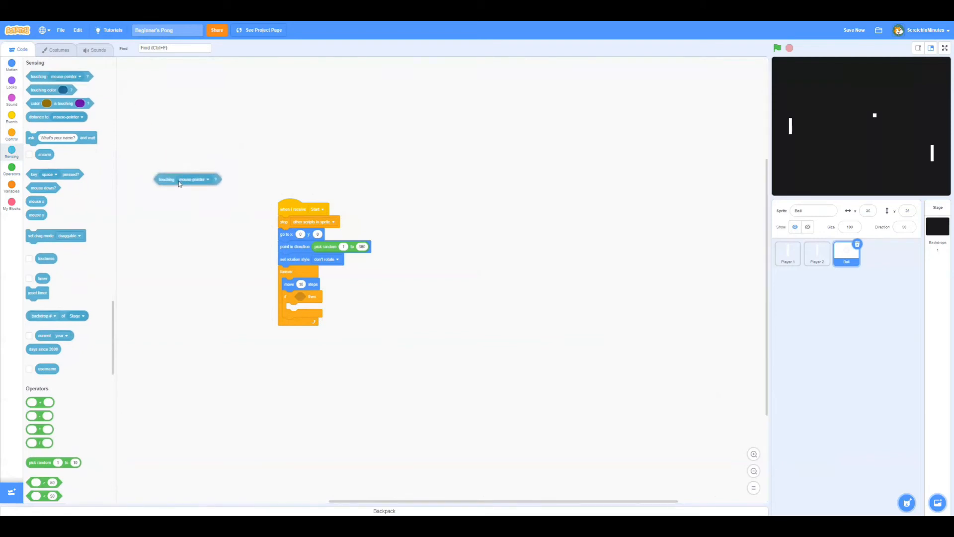
{"action": "left_click_drag", "start_coordinate": [177, 179], "coordinate": [198, 210]}
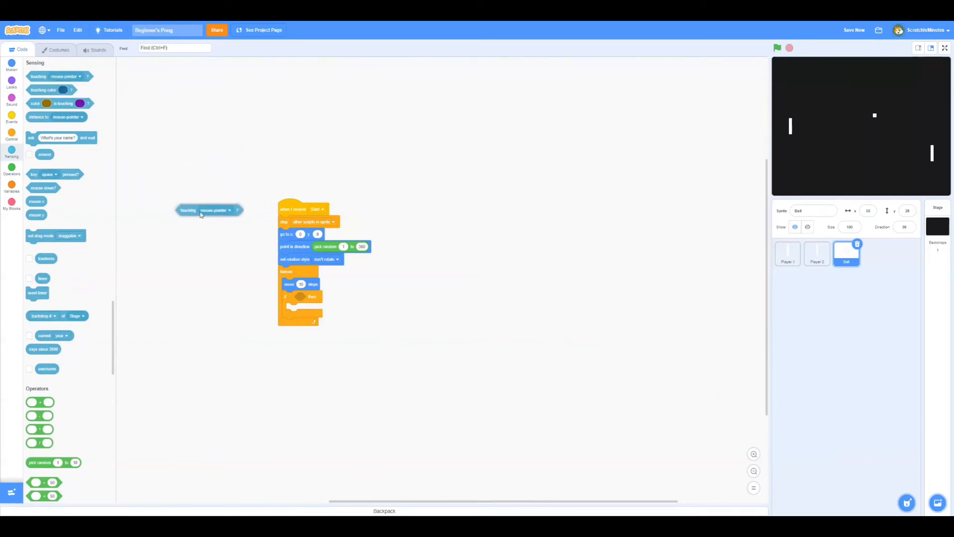
{"action": "left_click_drag", "start_coordinate": [209, 210], "coordinate": [310, 292]}
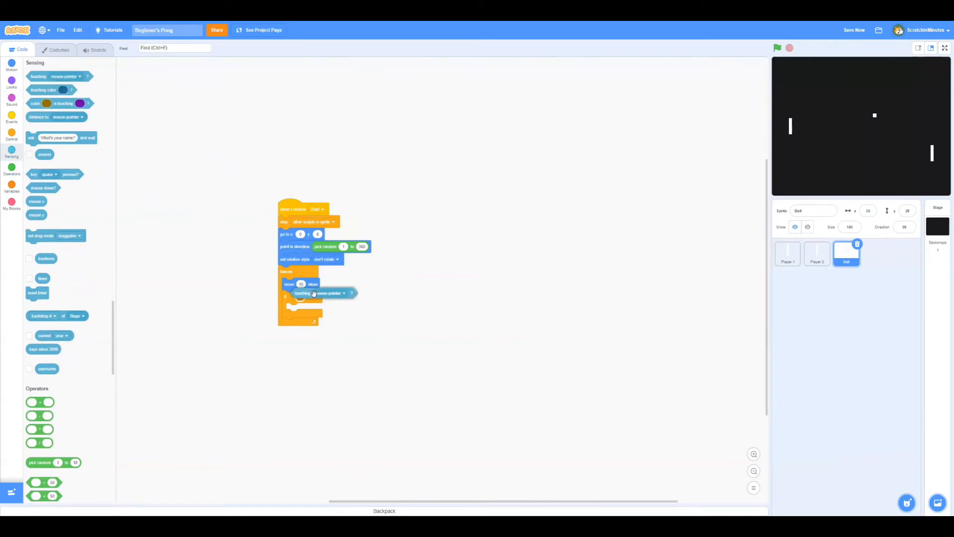
{"action": "left_click", "coordinate": [334, 296]}
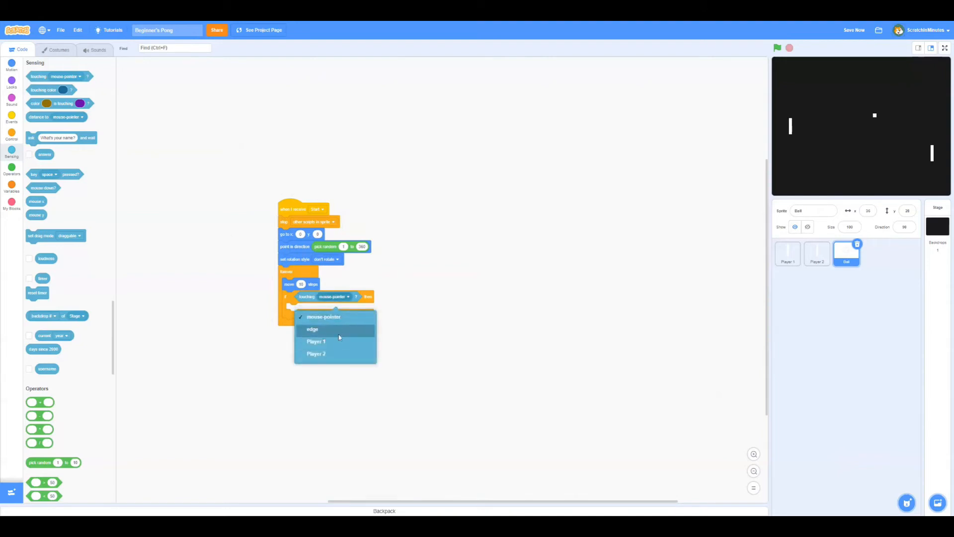
{"action": "left_click", "coordinate": [312, 328]}
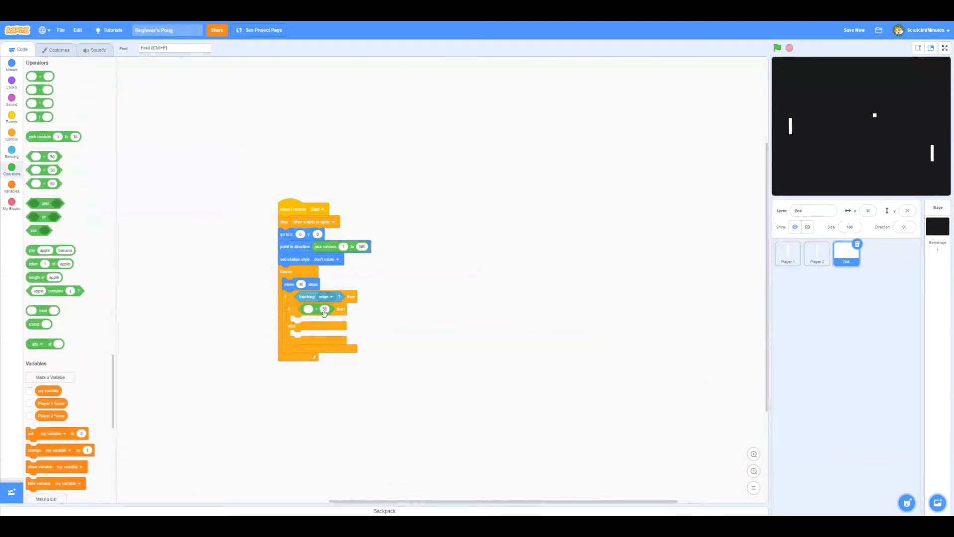
When x position exceeds 200, change Player 1 Score by 1 and restart the round
{"action": "type", "text": "200"}
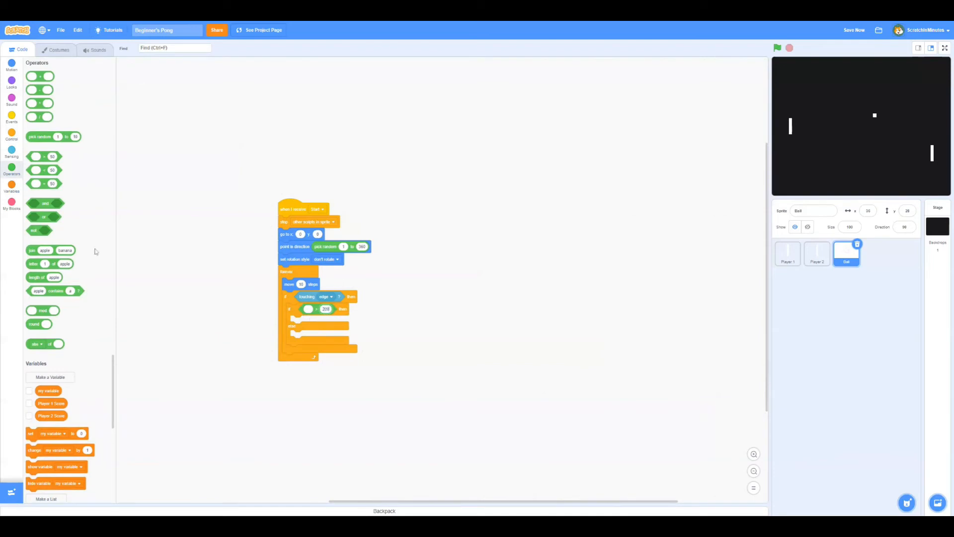
{"action": "left_click", "coordinate": [12, 63]}
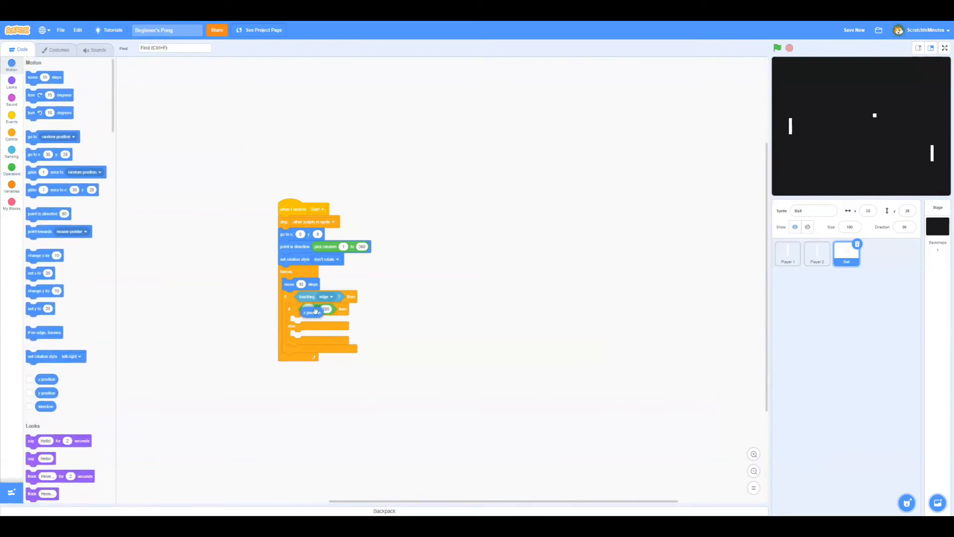
{"action": "left_click", "coordinate": [12, 187]}
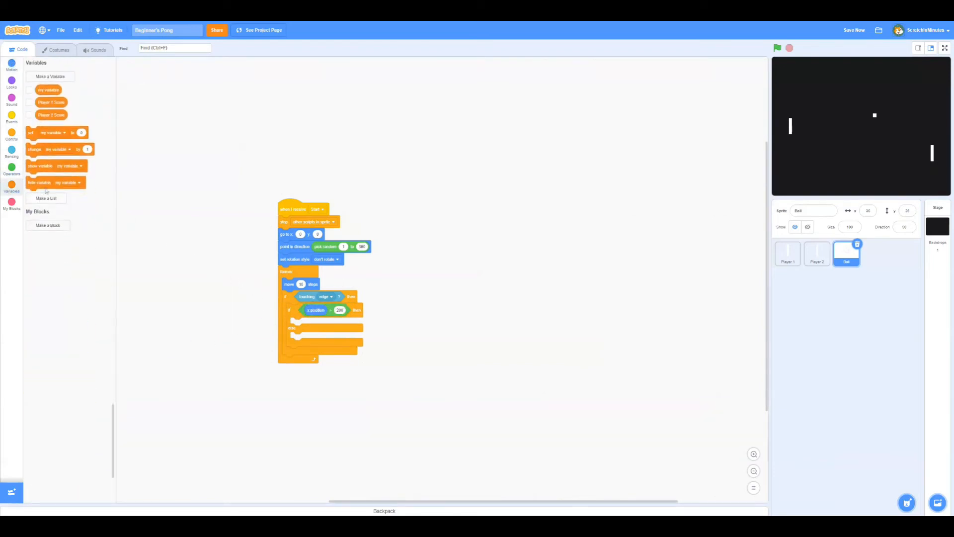
{"action": "left_click_drag", "start_coordinate": [59, 149], "coordinate": [310, 323]}
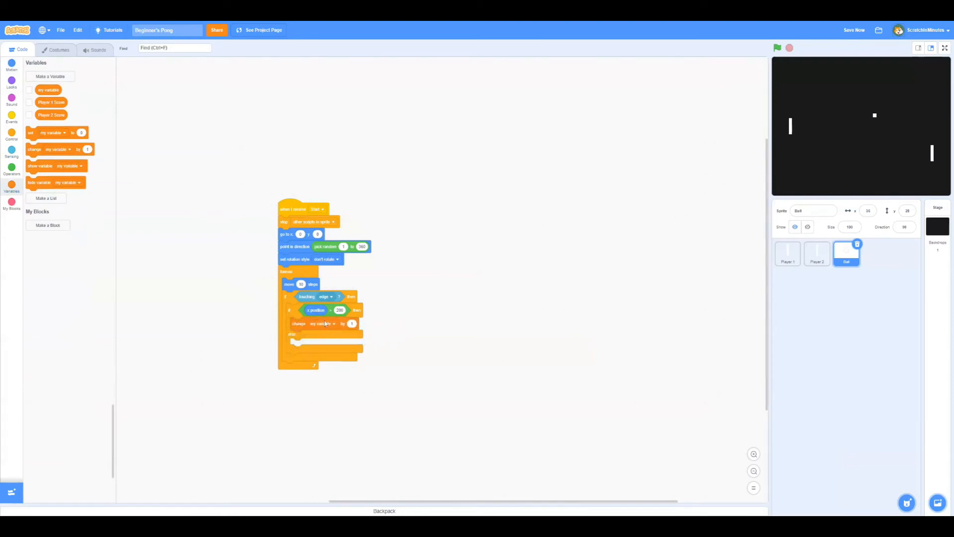
{"action": "left_click", "coordinate": [323, 323]}
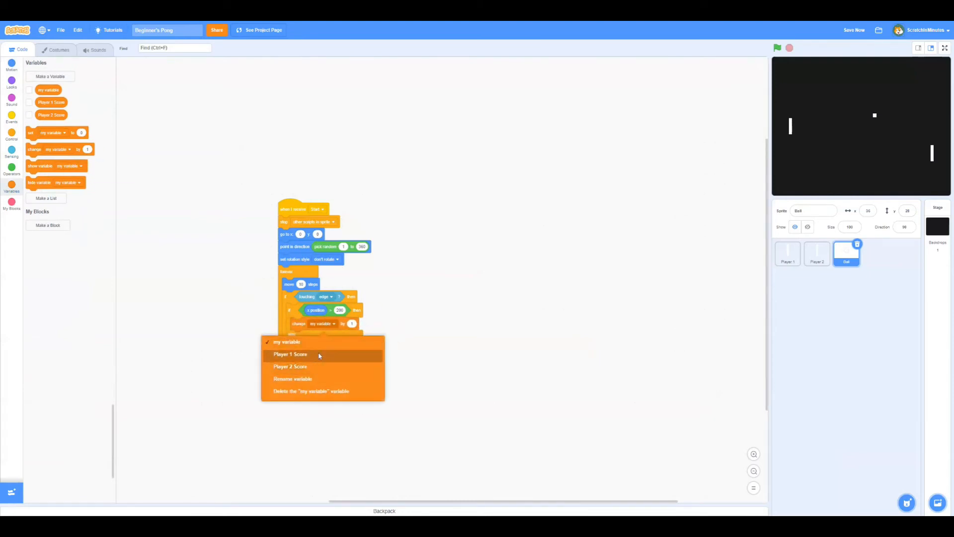
{"action": "left_click", "coordinate": [290, 354]}
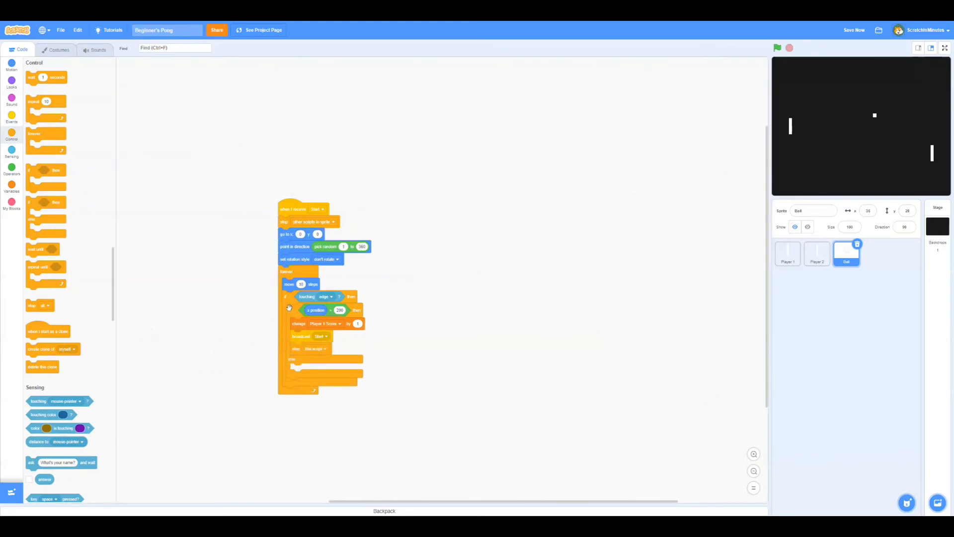
Duplicate the scoring check for Player 2 at x -200, else point in direction 180 minus direction
{"action": "right_click", "coordinate": [450, 342]}
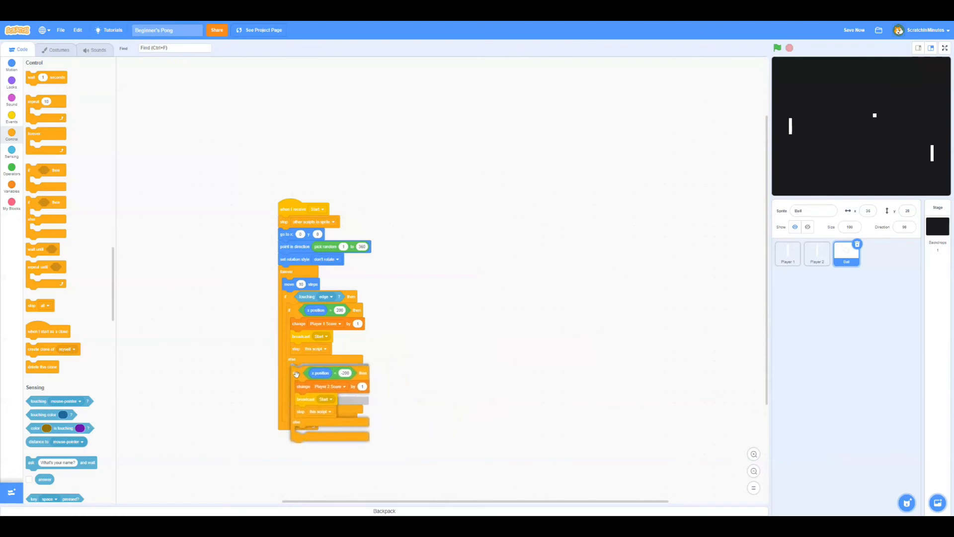
{"action": "left_click", "coordinate": [11, 62]}
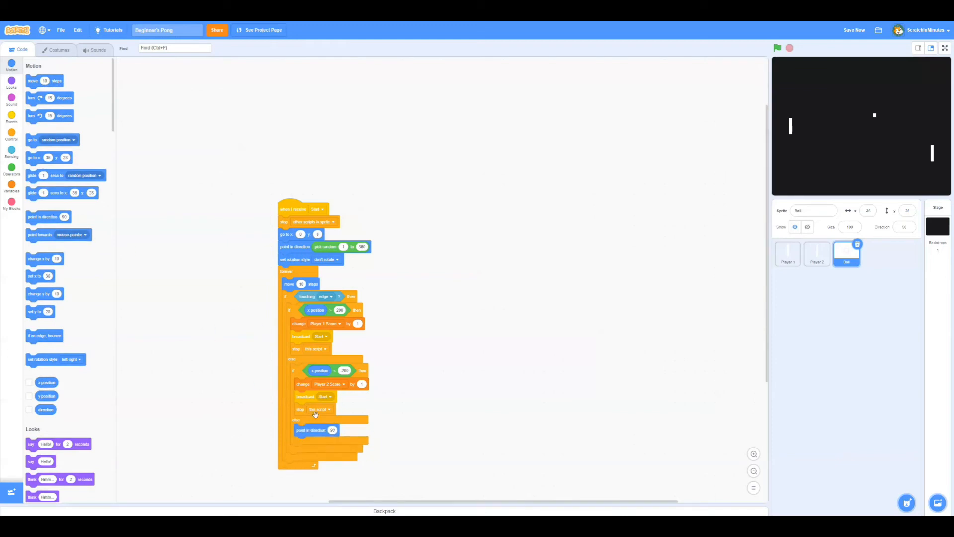
{"action": "left_click", "coordinate": [11, 169]}
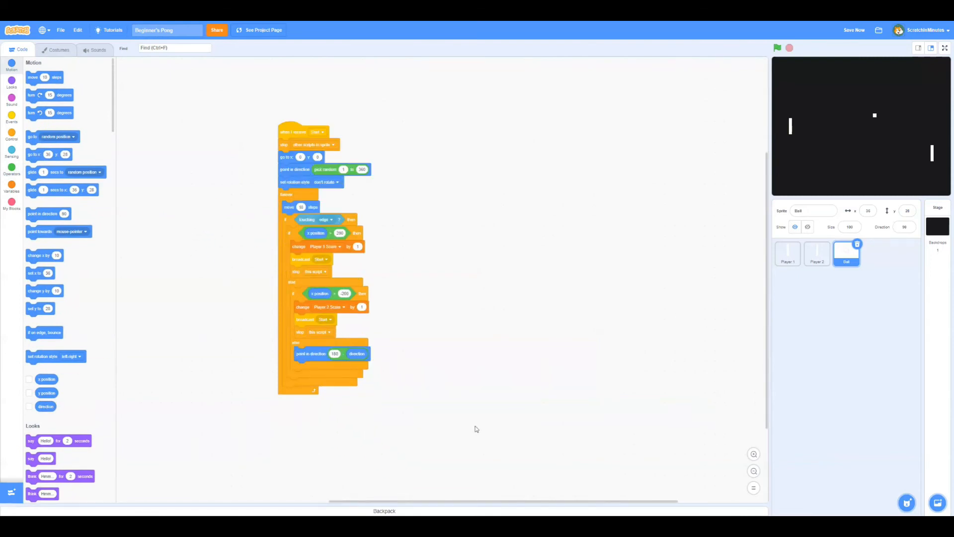
{"action": "left_click", "coordinate": [12, 135]}
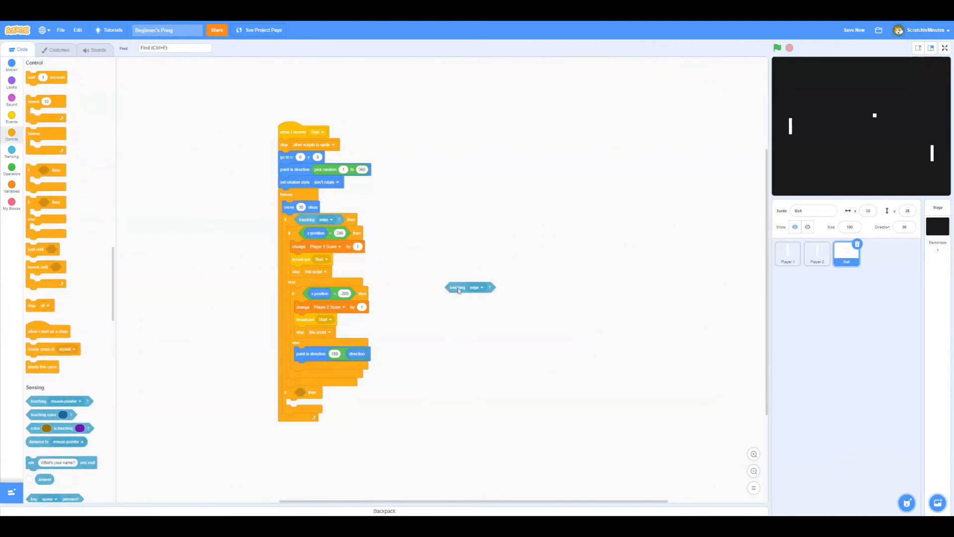
Bounce the ball off Player 1 or Player 2, show both scores, and run Pong full screen
{"action": "left_click", "coordinate": [477, 287]}
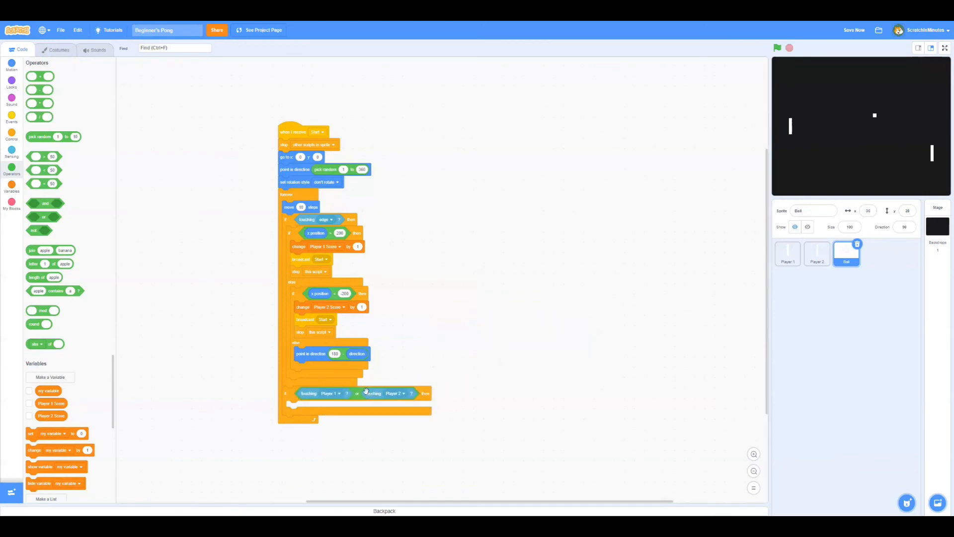
{"action": "left_click_drag", "start_coordinate": [331, 353], "coordinate": [344, 446]}
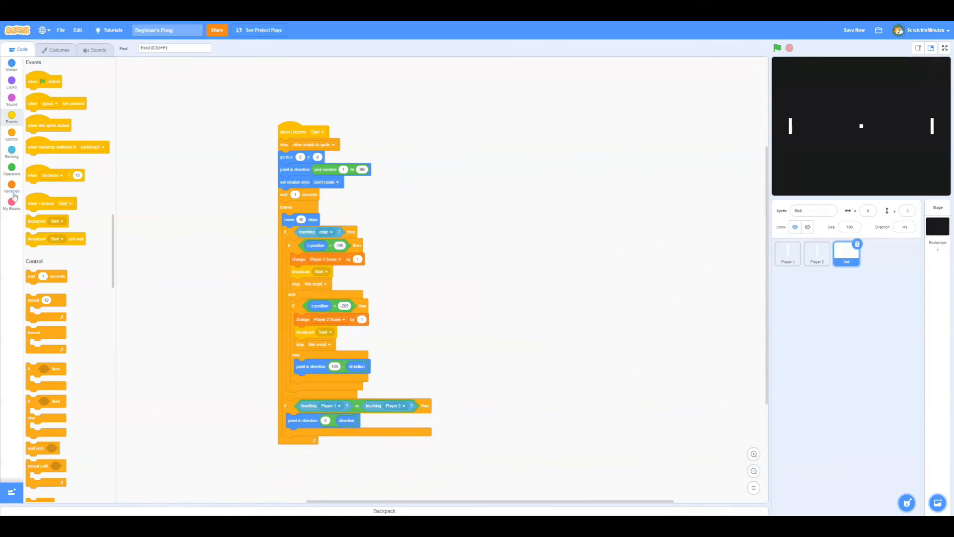
{"action": "left_click", "coordinate": [11, 187]}
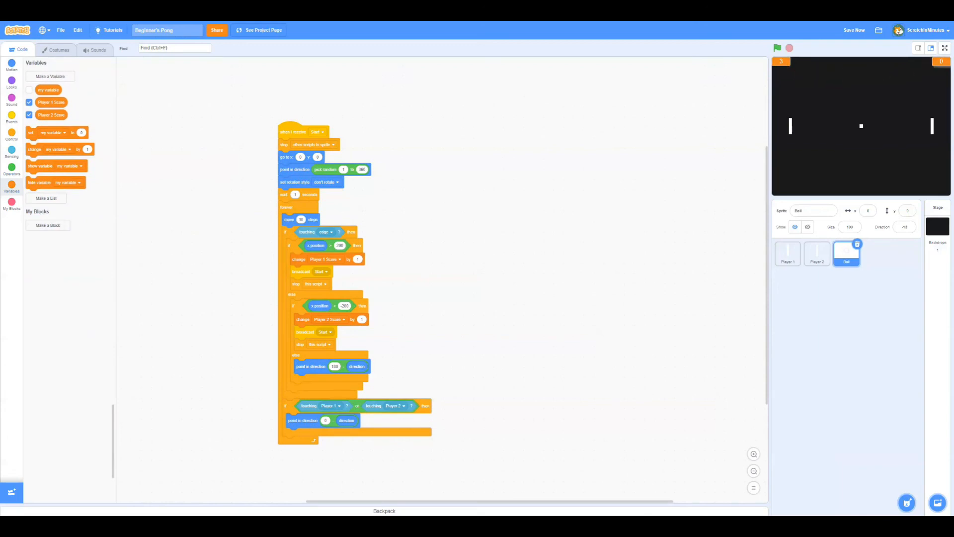
{"action": "left_click", "coordinate": [945, 48]}
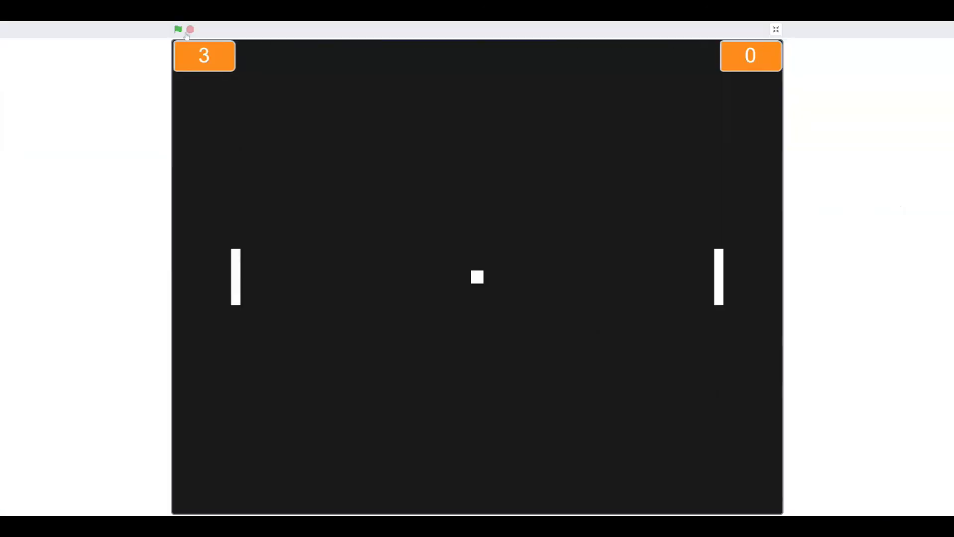
{"action": "left_click", "coordinate": [179, 30]}
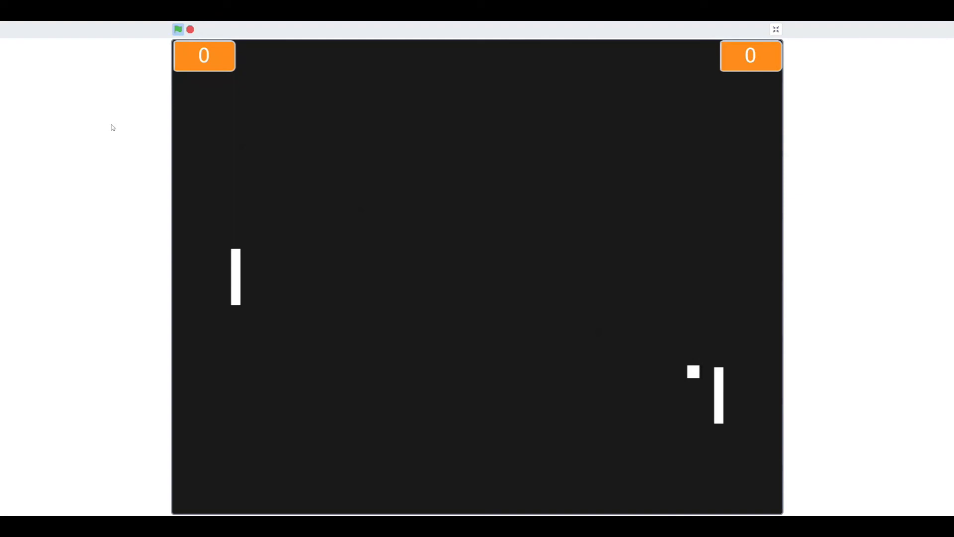